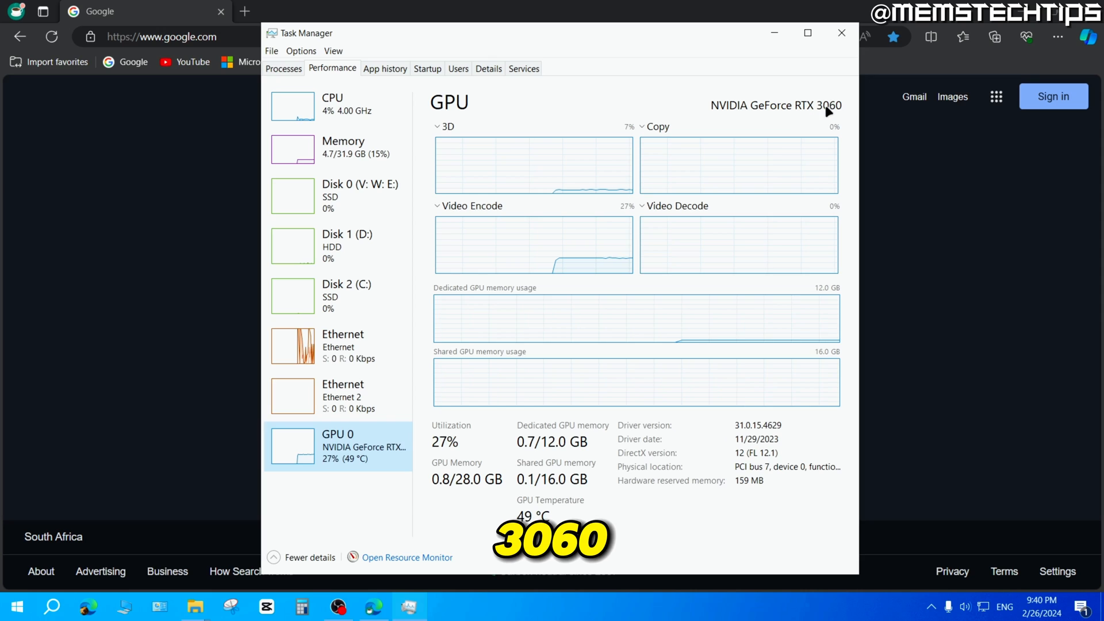
# Close the GPU performance window and search Google for 'nvidia drivers'
pyautogui.click(840, 32)
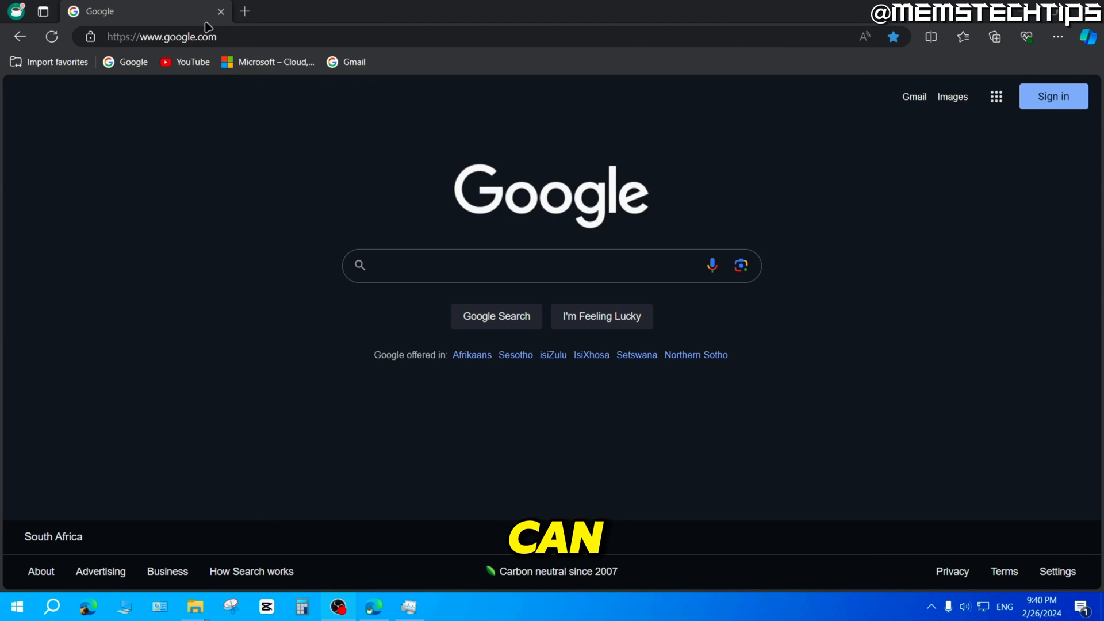
pyautogui.click(493, 266)
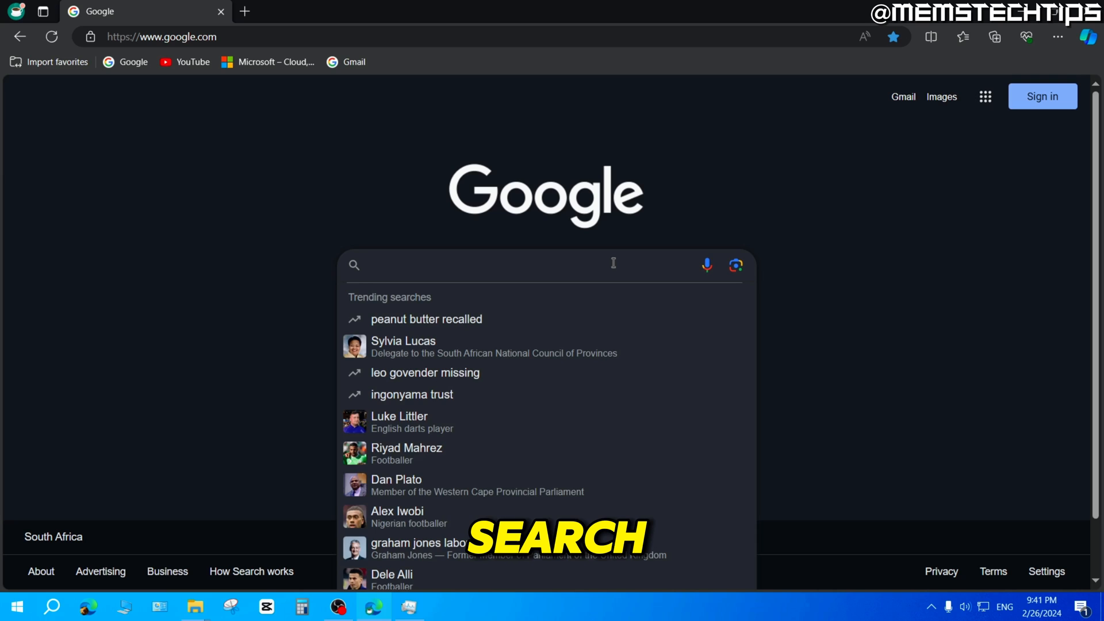
pyautogui.write('nvidia drivers')
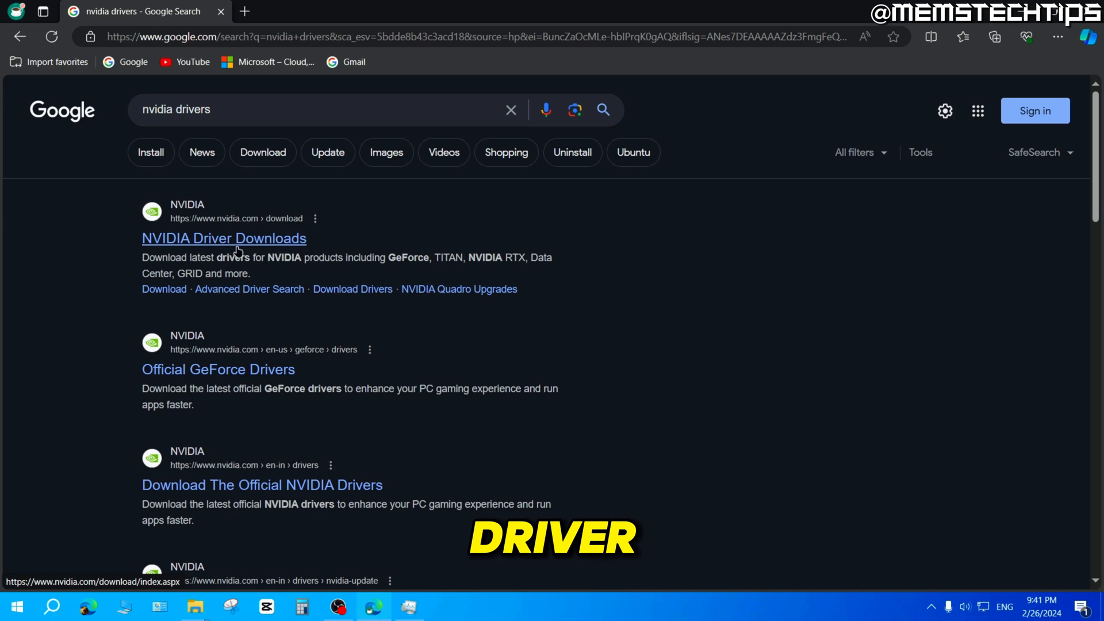
# On NVIDIA Driver Downloads, select GeForce, GeForce RTX 30 Series and GeForce RTX 3060
pyautogui.click(223, 238)
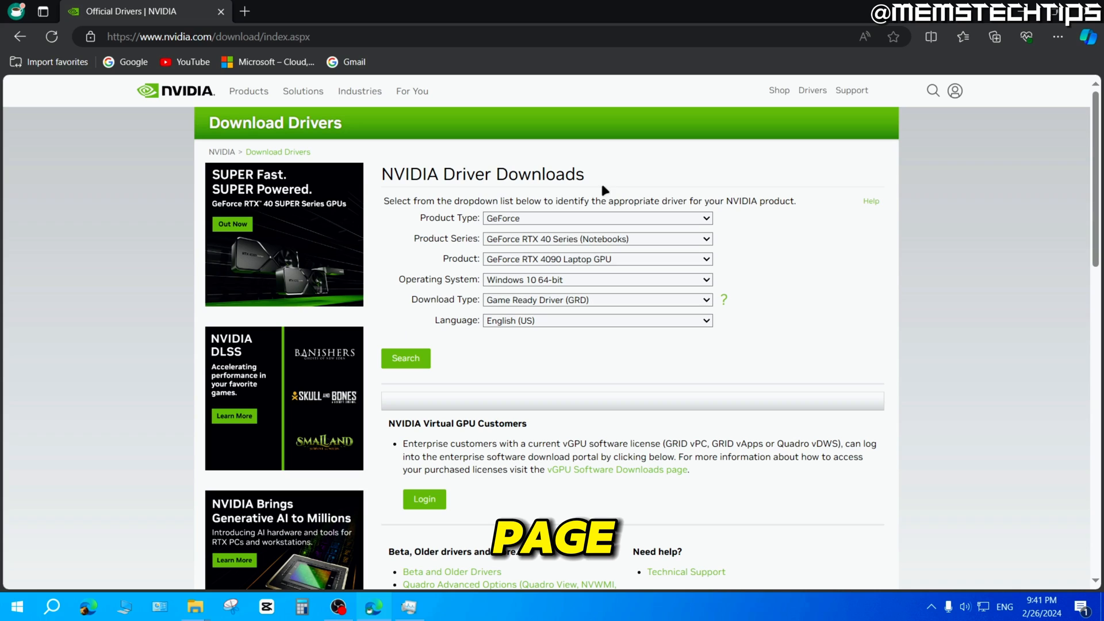
pyautogui.click(595, 217)
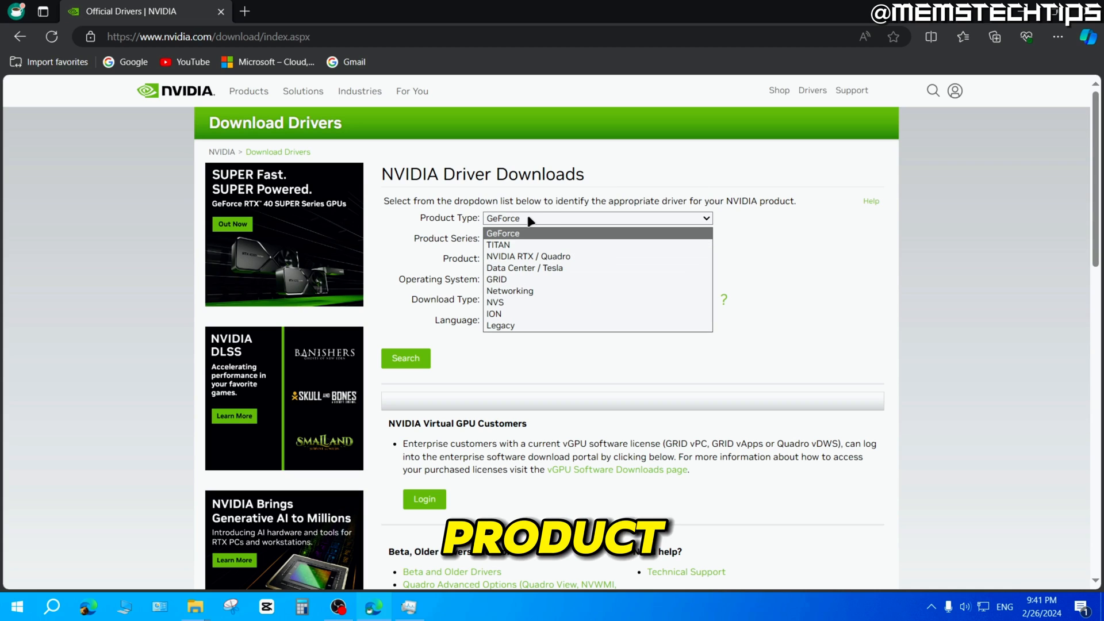
pyautogui.click(502, 233)
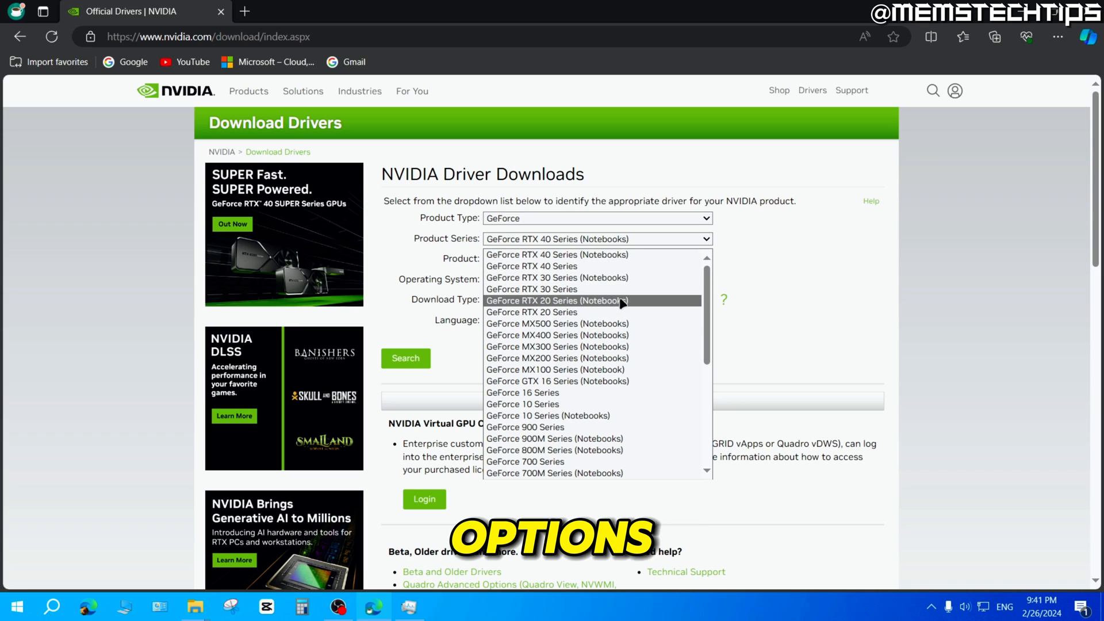
pyautogui.moveTo(556, 288)
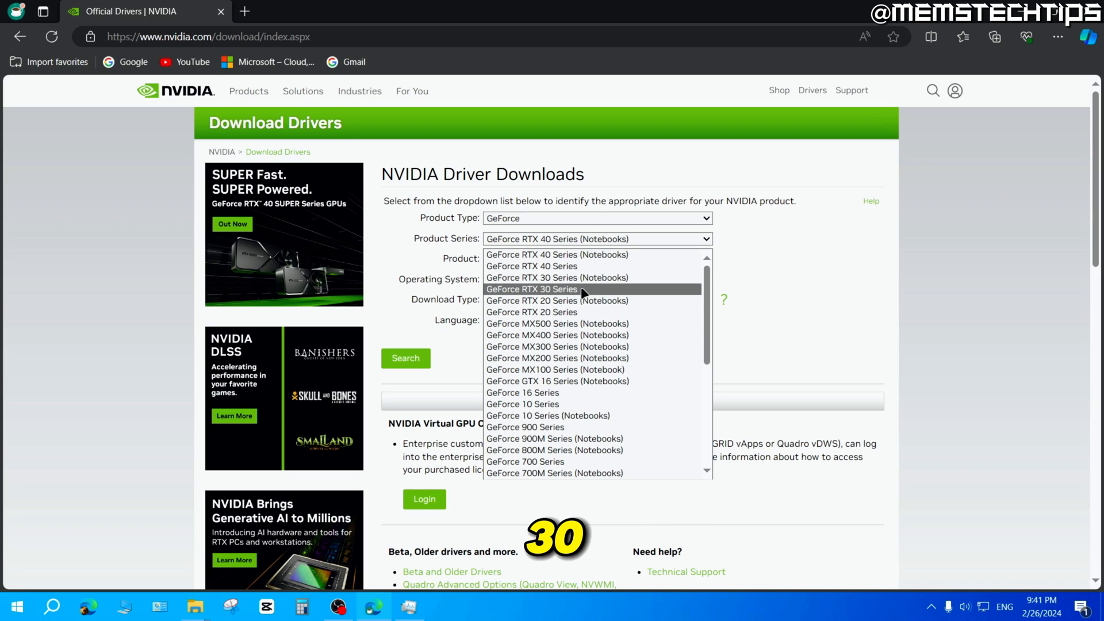
pyautogui.click(532, 289)
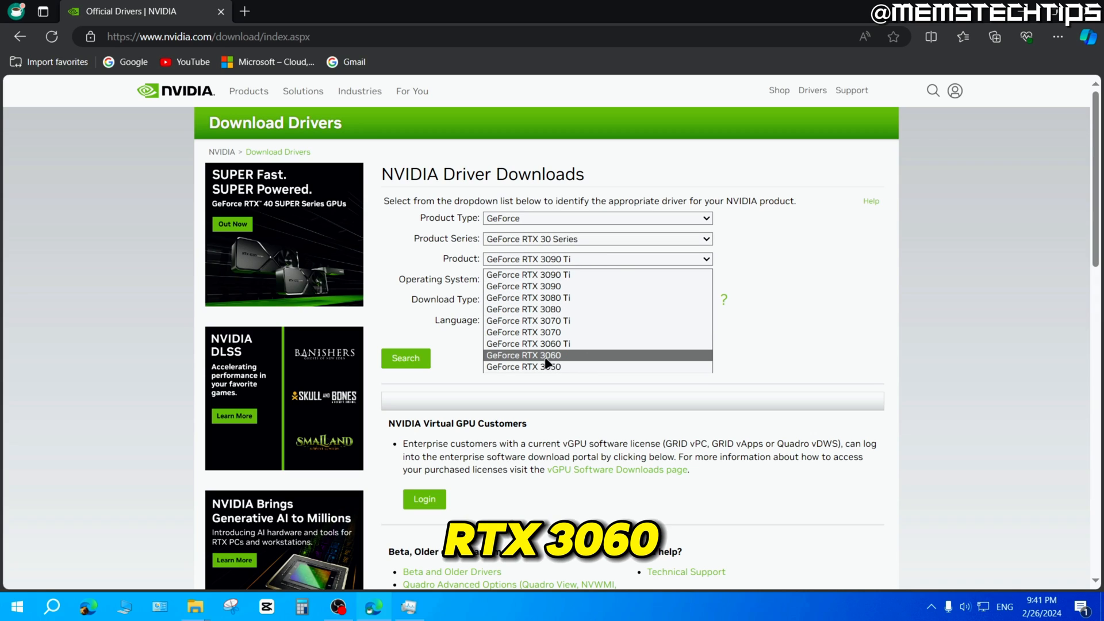
pyautogui.click(523, 355)
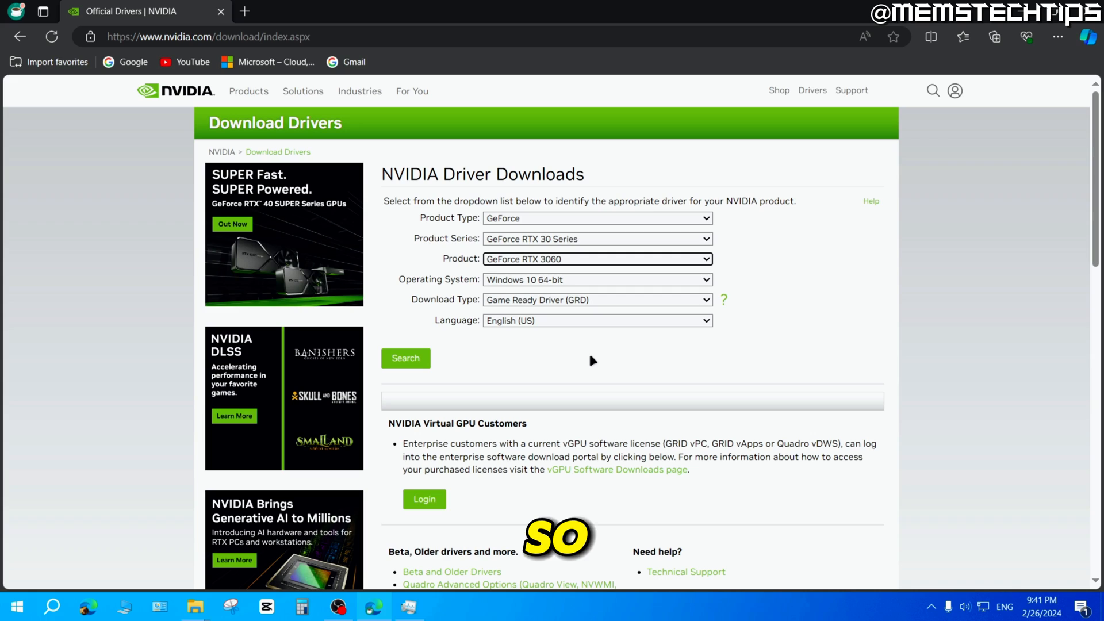
pyautogui.moveTo(599, 296)
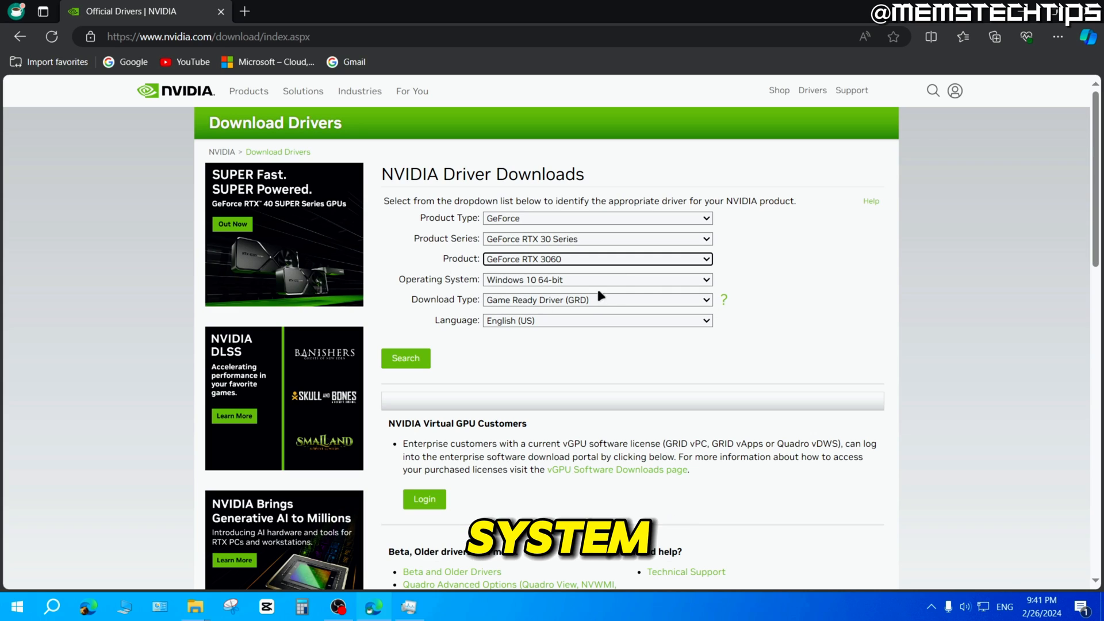
# Set the operating system to Windows 10 64-bit and download type to Game Ready Driver
pyautogui.click(596, 280)
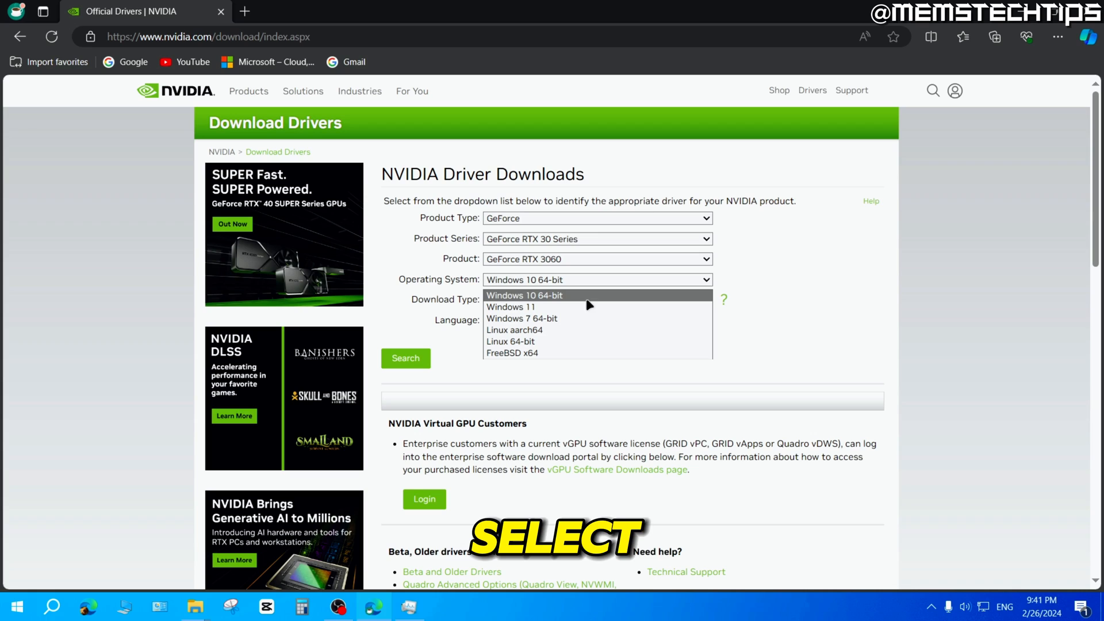
pyautogui.click(524, 295)
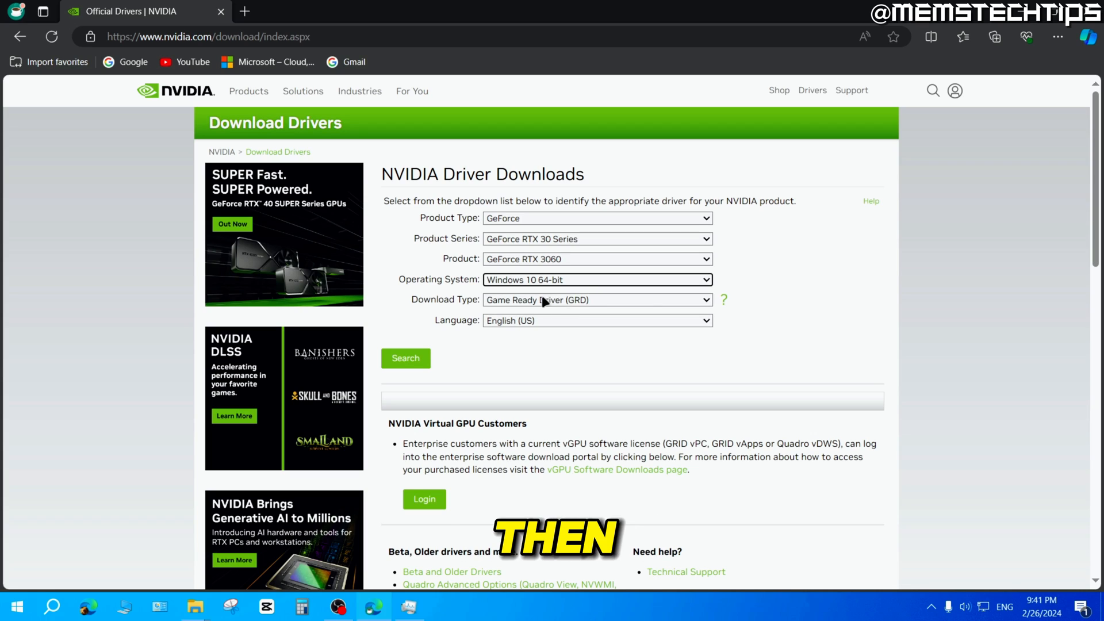
pyautogui.click(596, 299)
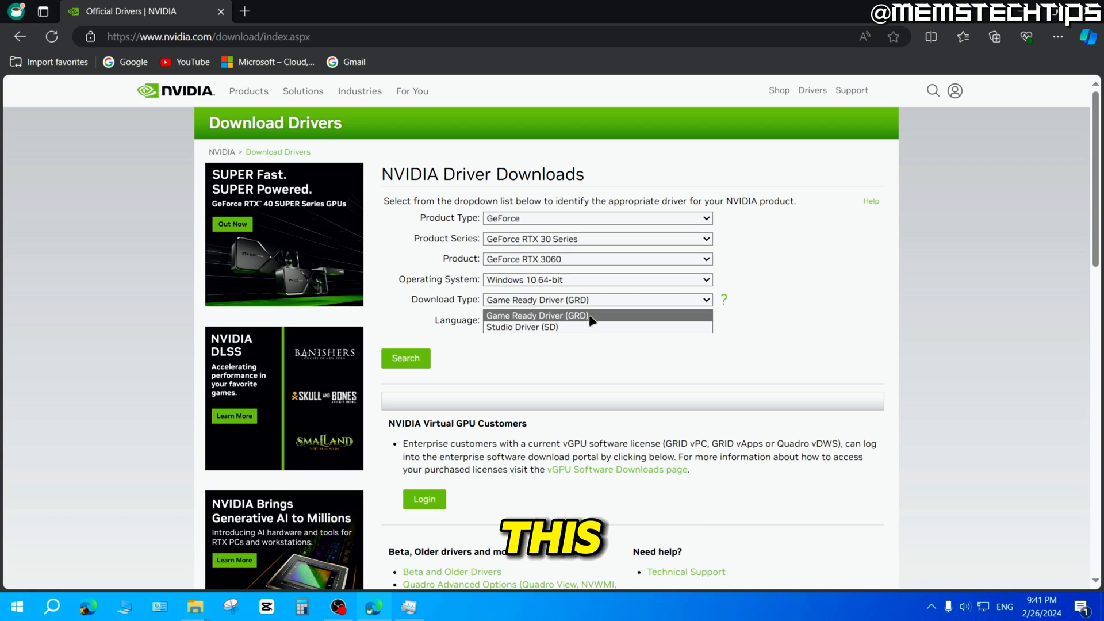
pyautogui.click(536, 315)
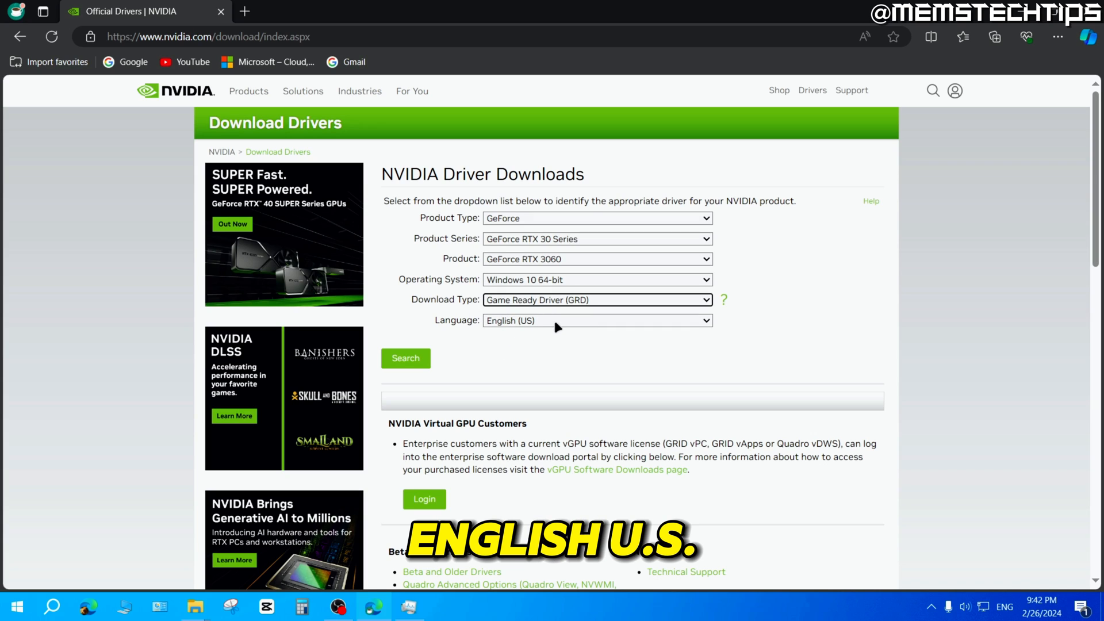
# Search for the matching driver, check its release date, and download Game Ready Driver 551.61
pyautogui.click(405, 358)
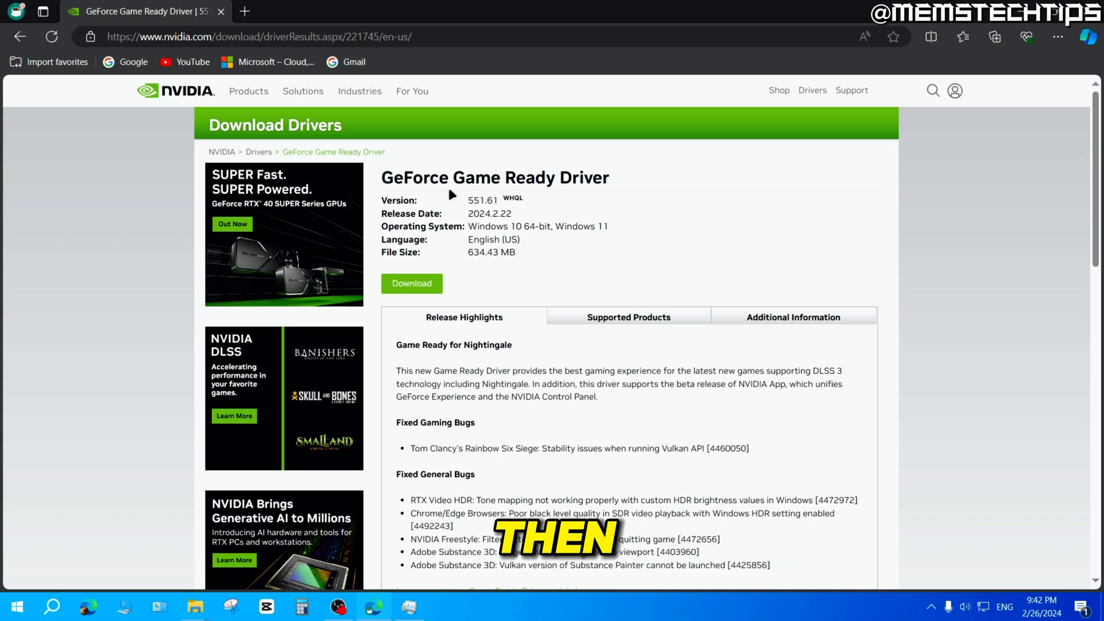
pyautogui.doubleClick(483, 201)
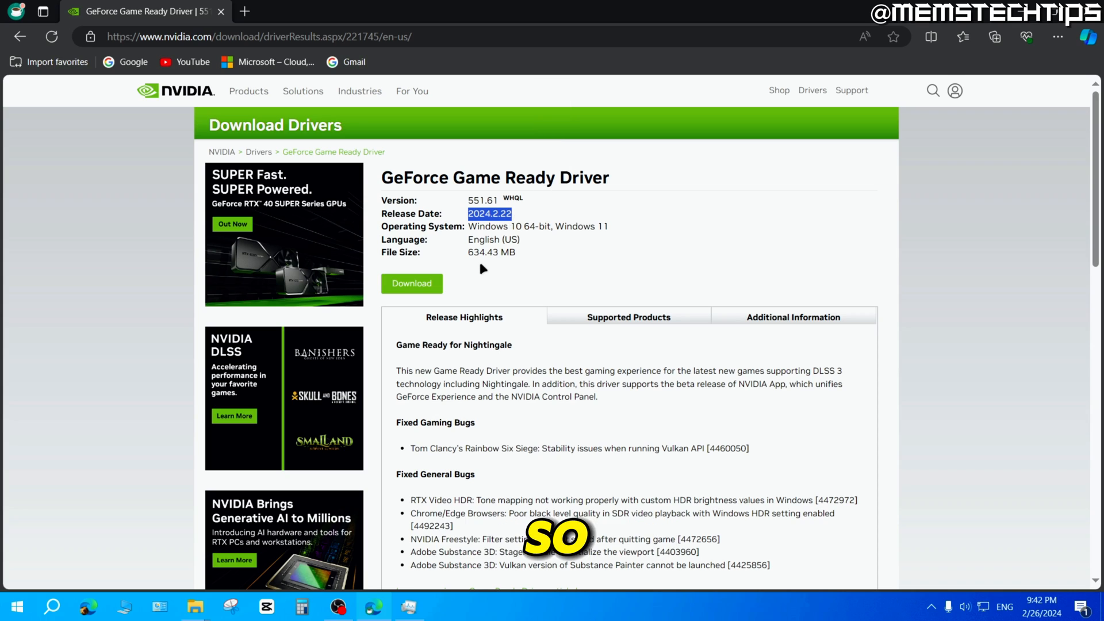
pyautogui.click(411, 283)
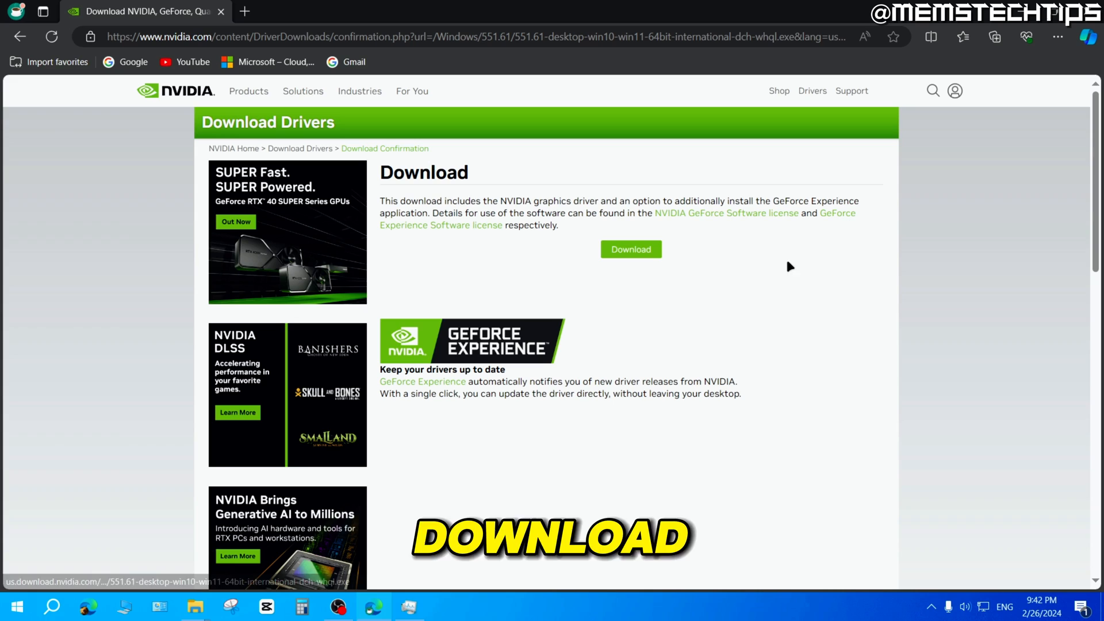
pyautogui.click(629, 248)
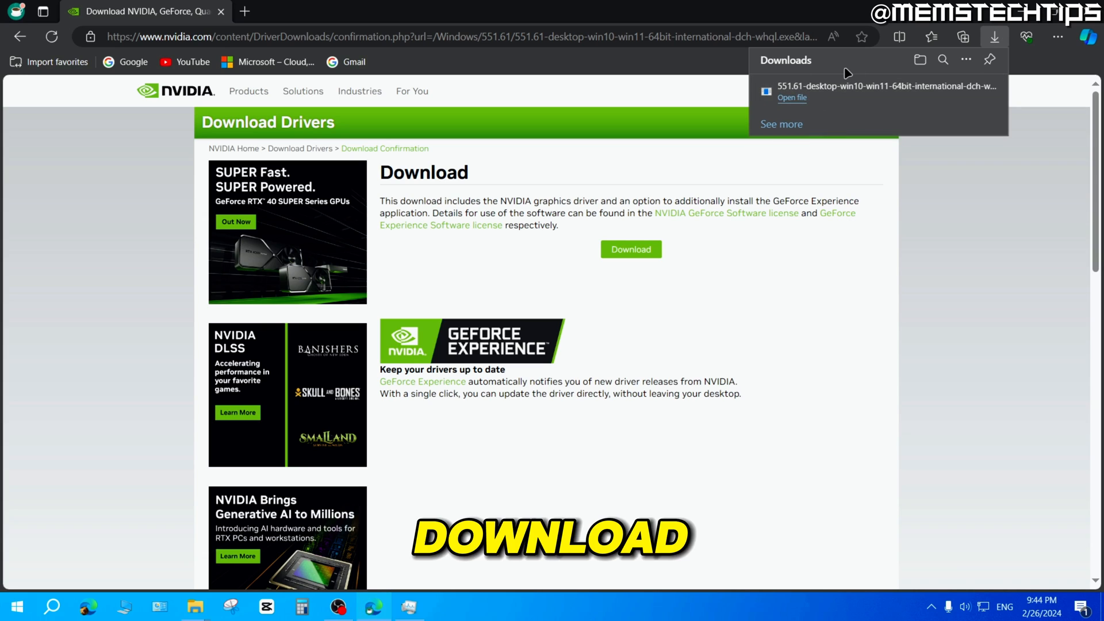
pyautogui.moveTo(732, 180)
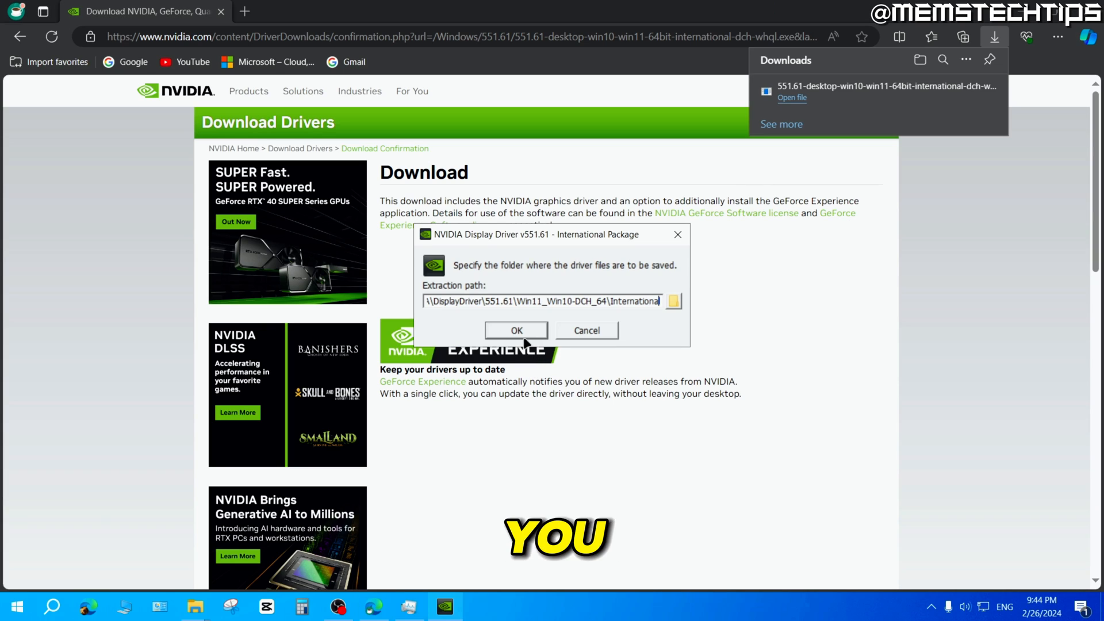
# Accept the default extraction folder for the 551.61 driver files
pyautogui.click(515, 330)
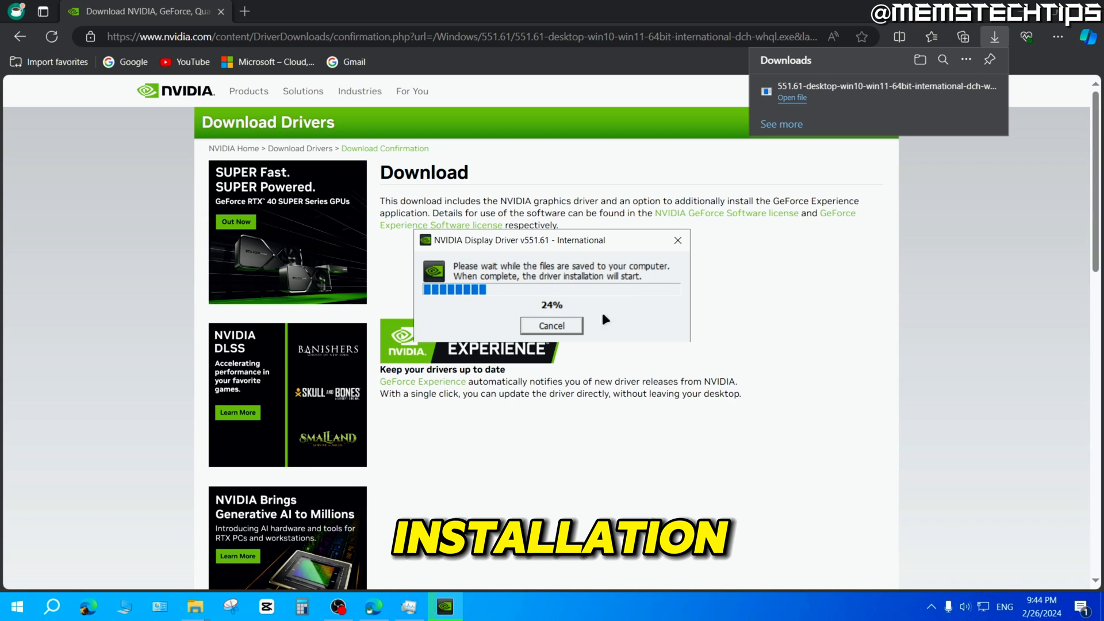
pyautogui.moveTo(636, 307)
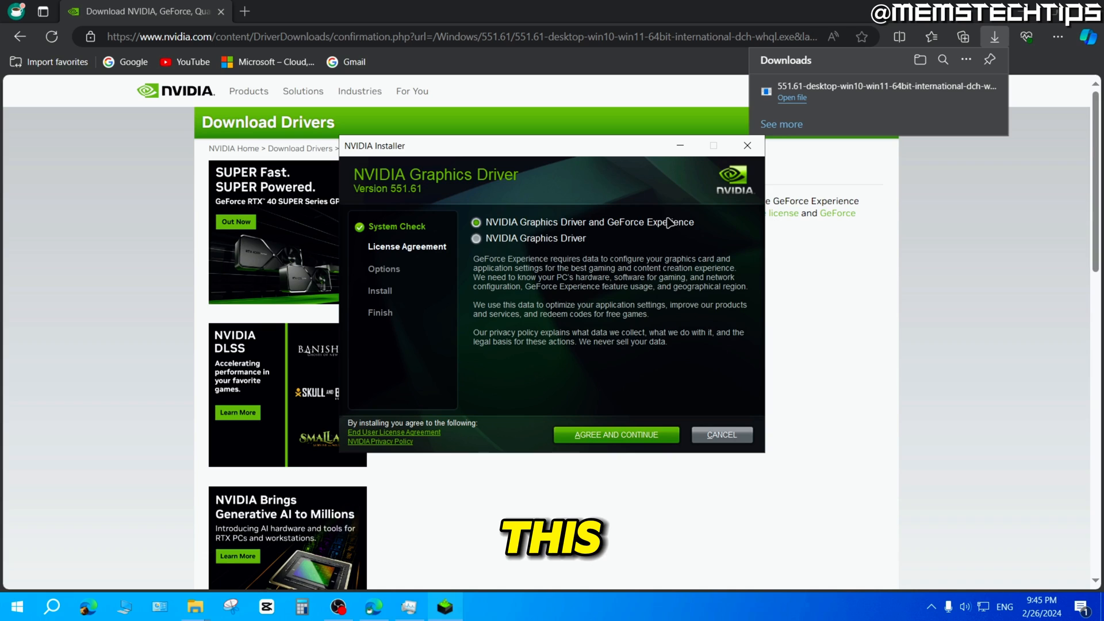
# Install the NVIDIA Graphics Driver only, accepting the license and using Express (Recommended)
pyautogui.click(476, 238)
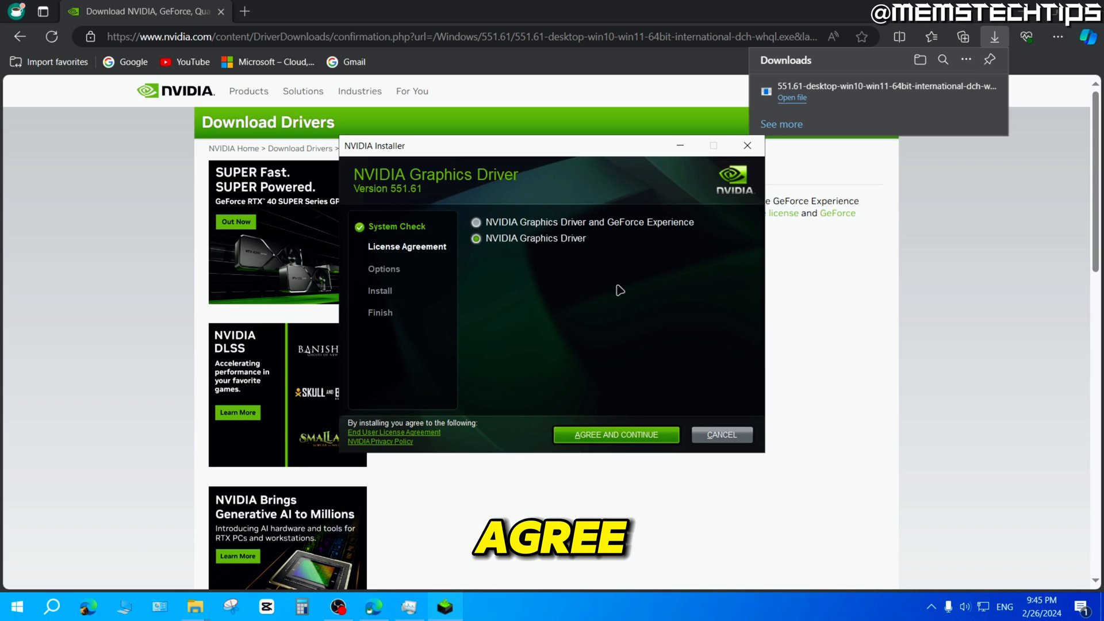
pyautogui.click(614, 434)
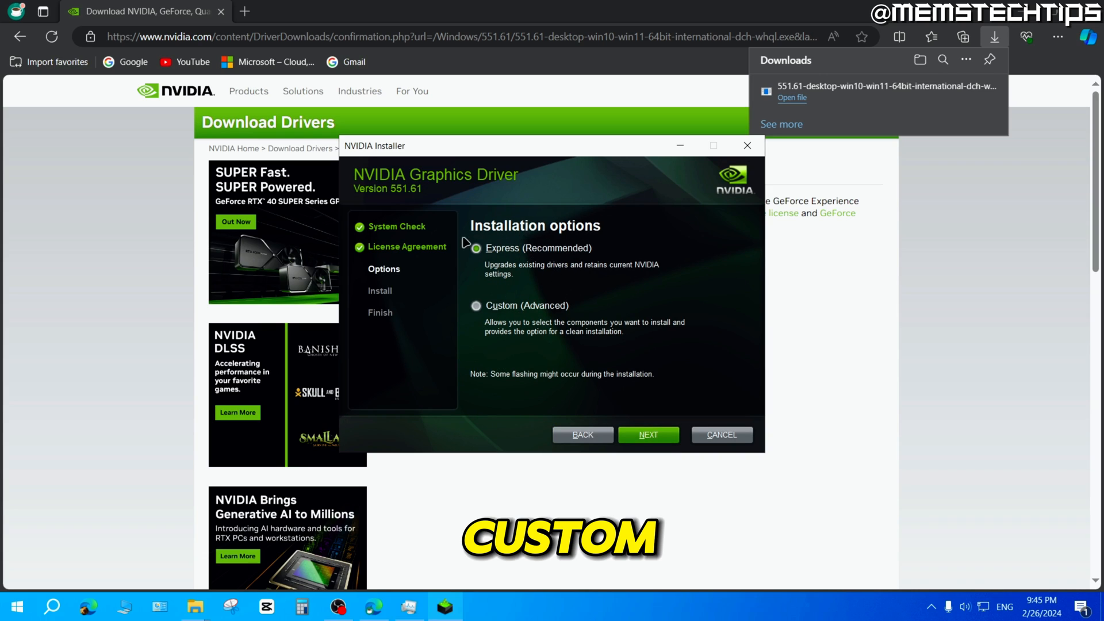
pyautogui.click(476, 247)
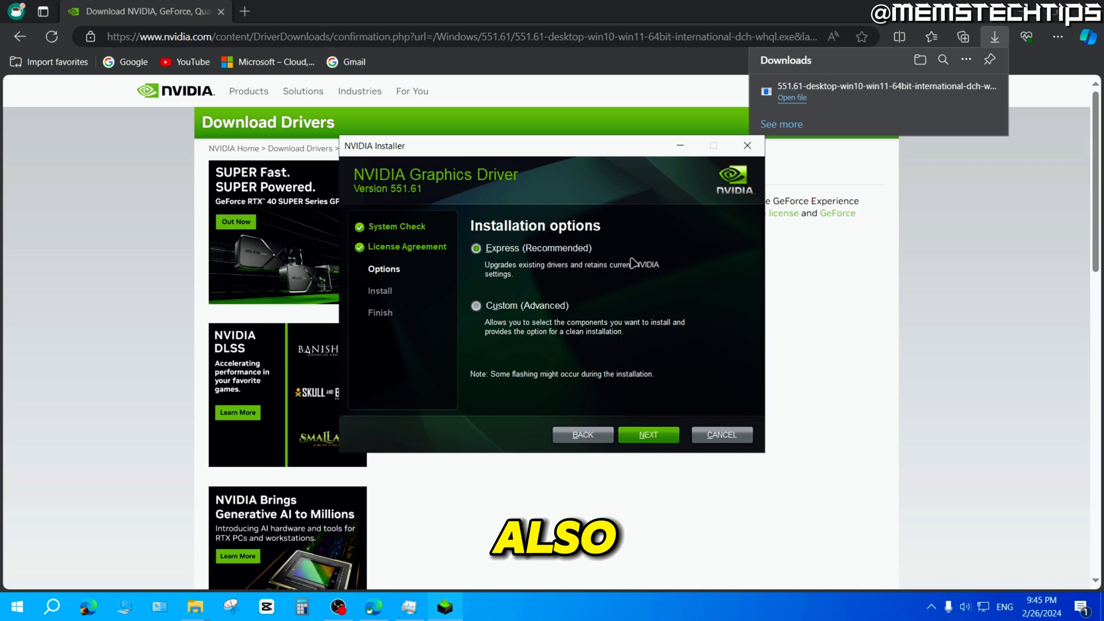
pyautogui.moveTo(512, 279)
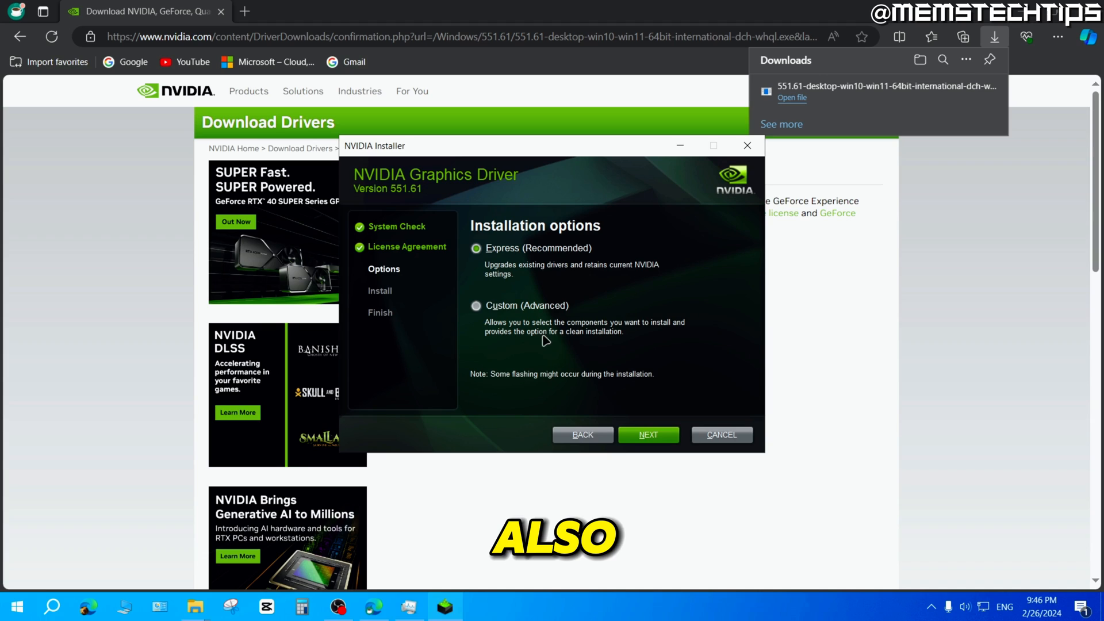
pyautogui.moveTo(612, 345)
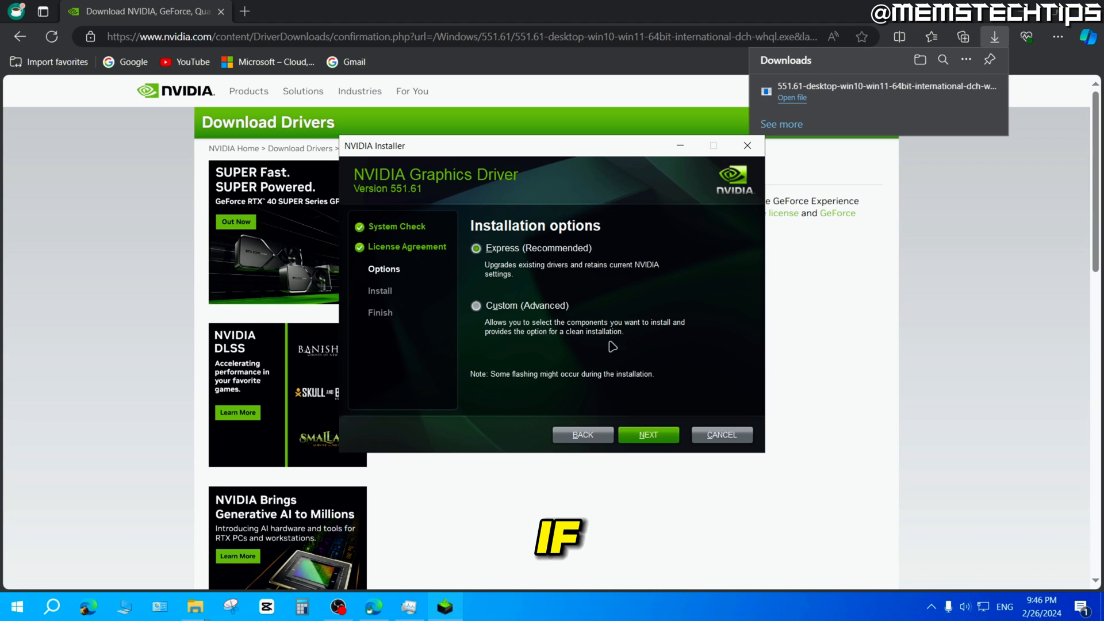
pyautogui.moveTo(488, 296)
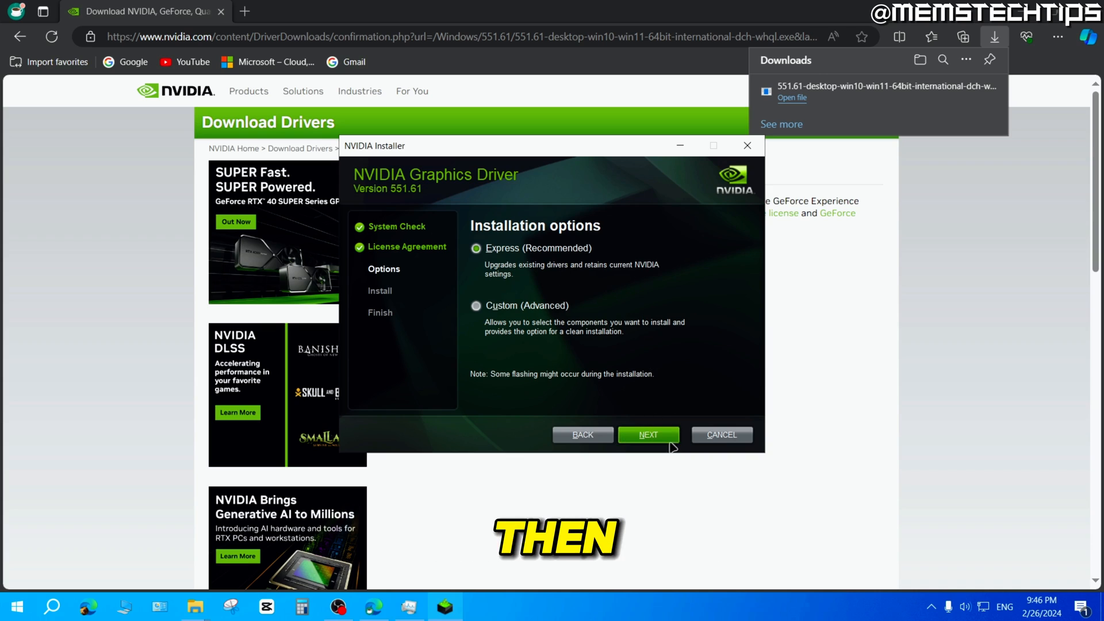
pyautogui.click(647, 435)
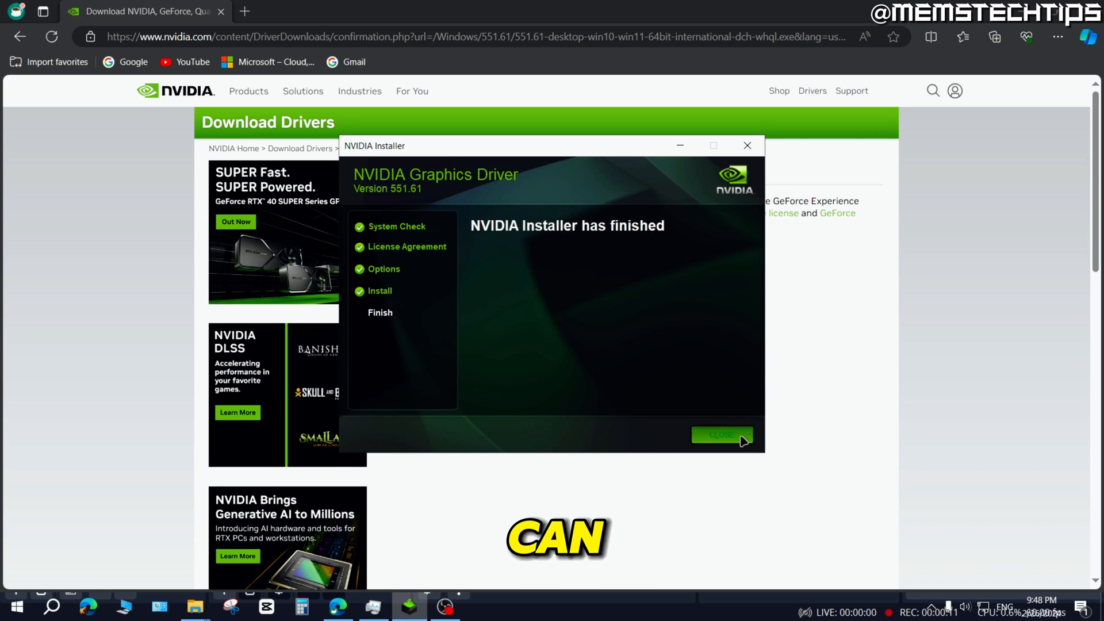
# Close the finished NVIDIA Installer and bring up the Start button's quick-access menu
pyautogui.click(721, 434)
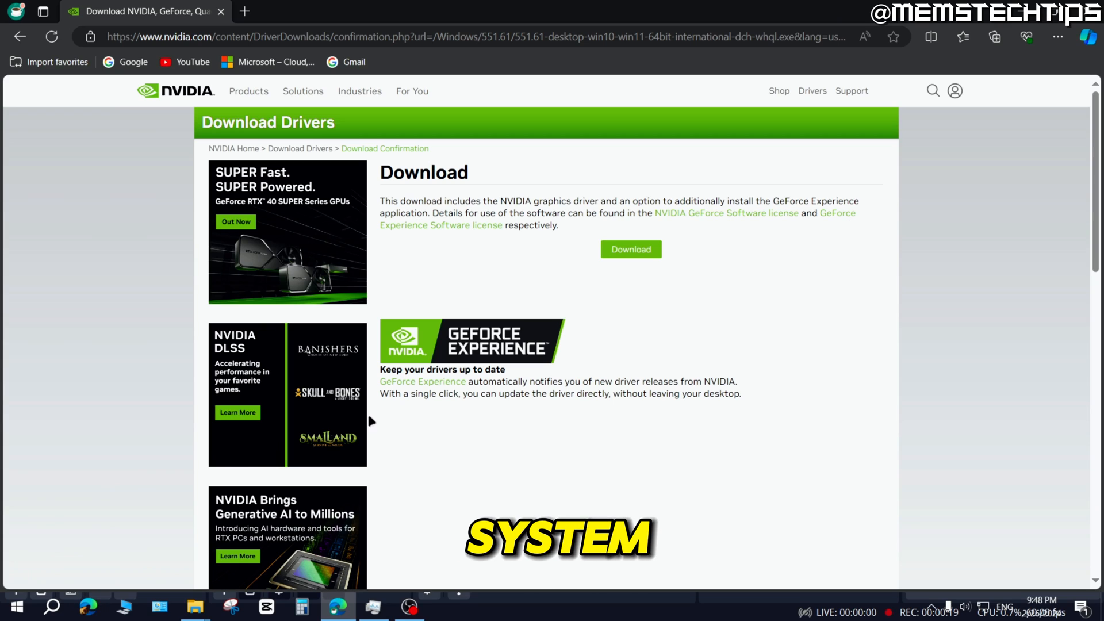
pyautogui.rightClick(14, 605)
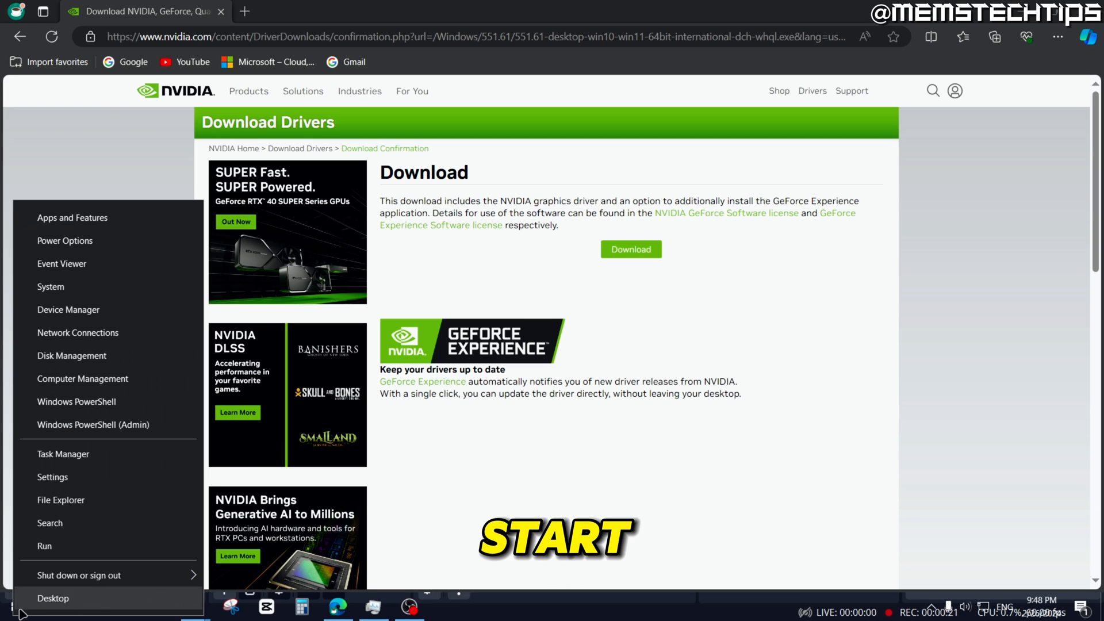
pyautogui.click(79, 575)
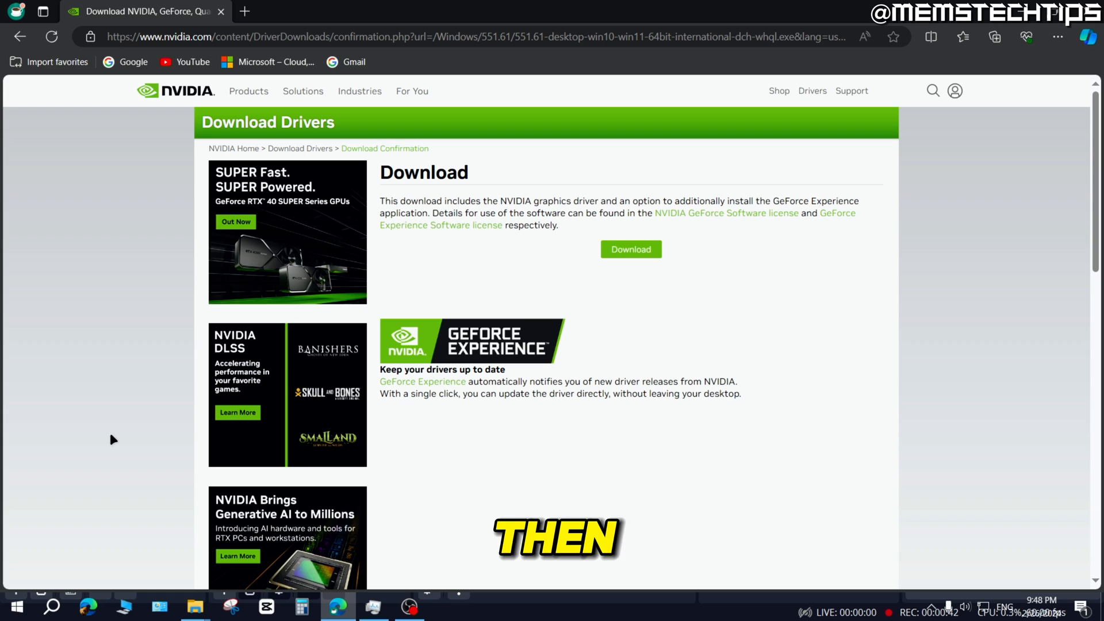
# Open the GeForce RTX 3060 adapter's properties and select driver version 31.0.15.5161
pyautogui.rightClick(13, 606)
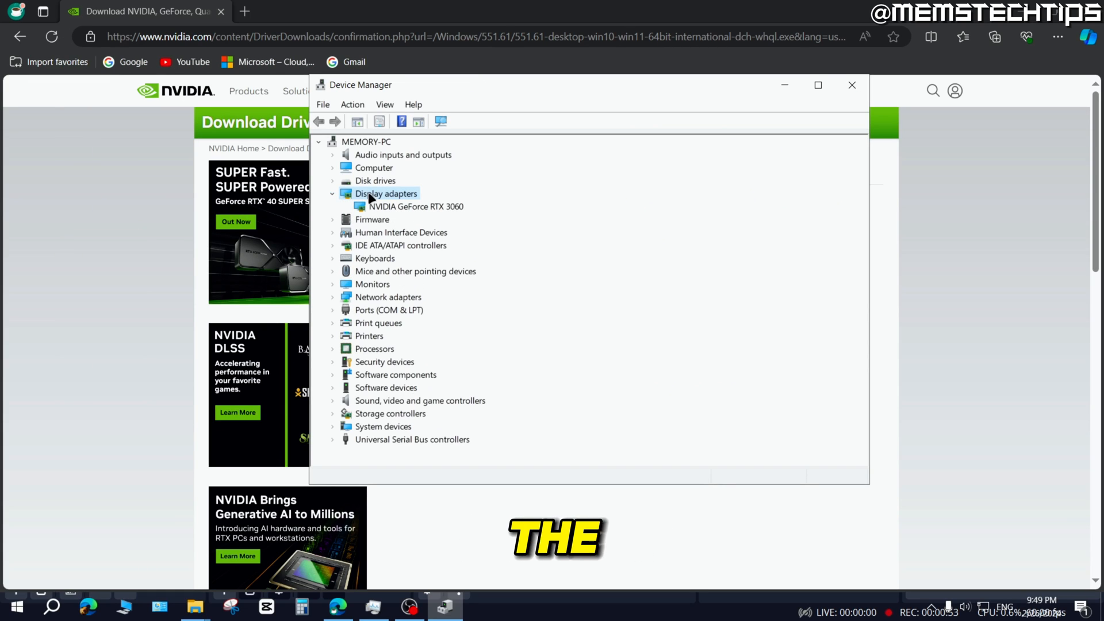
pyautogui.click(414, 206)
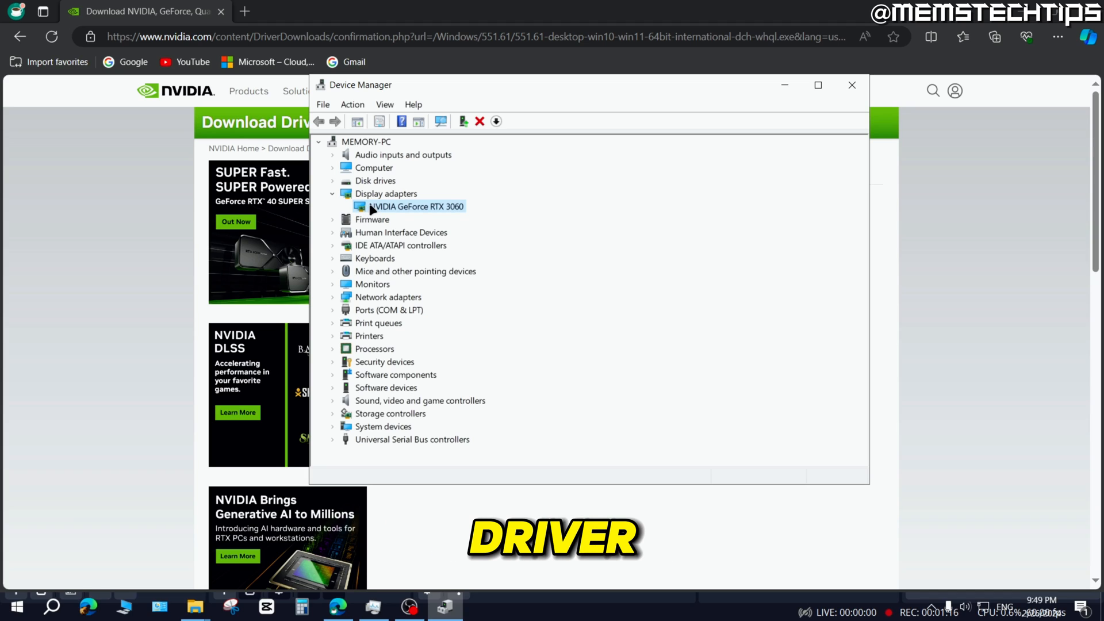
pyautogui.rightClick(415, 207)
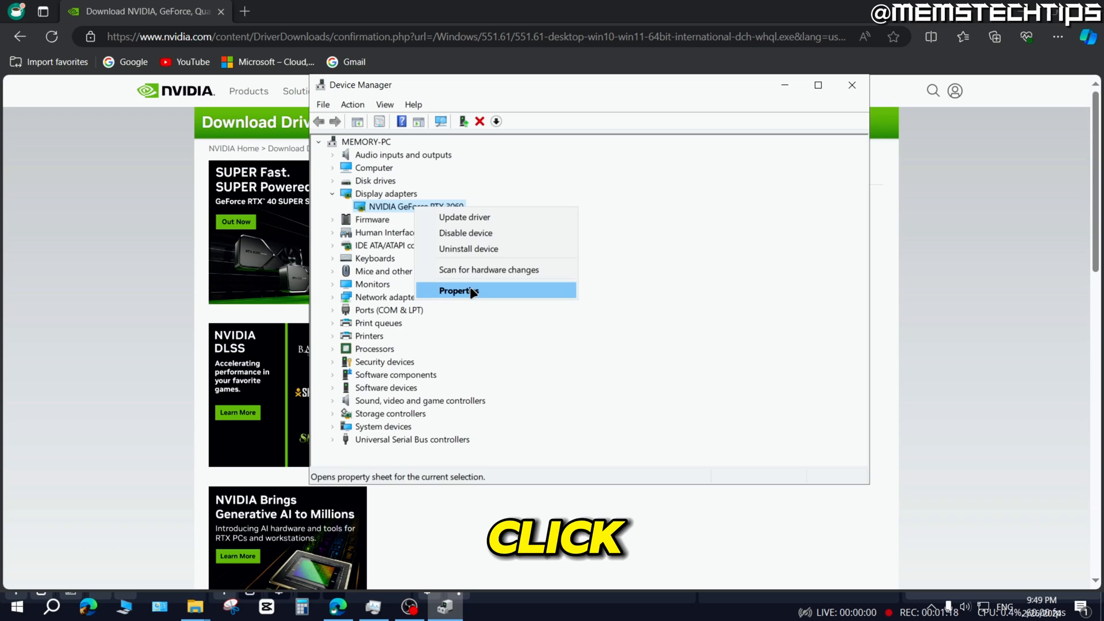
pyautogui.click(458, 291)
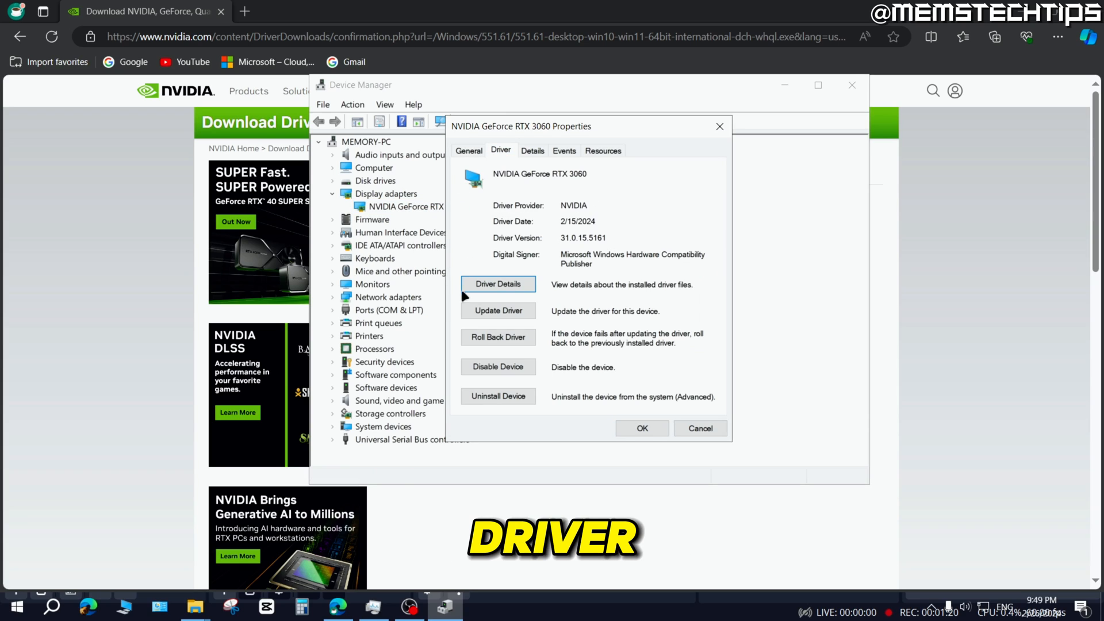
pyautogui.doubleClick(582, 237)
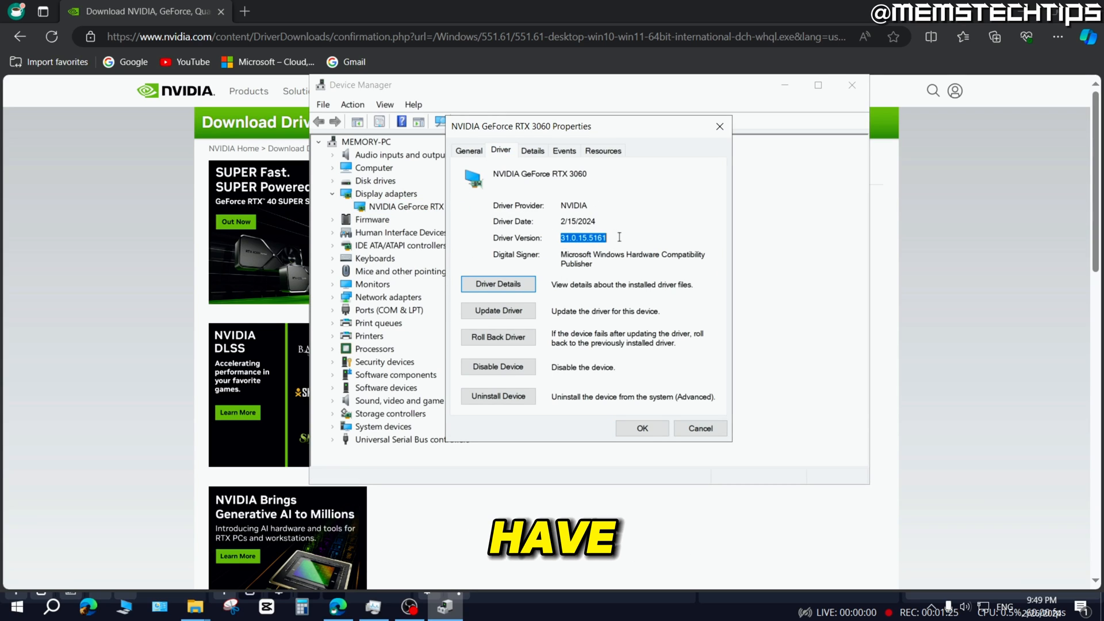